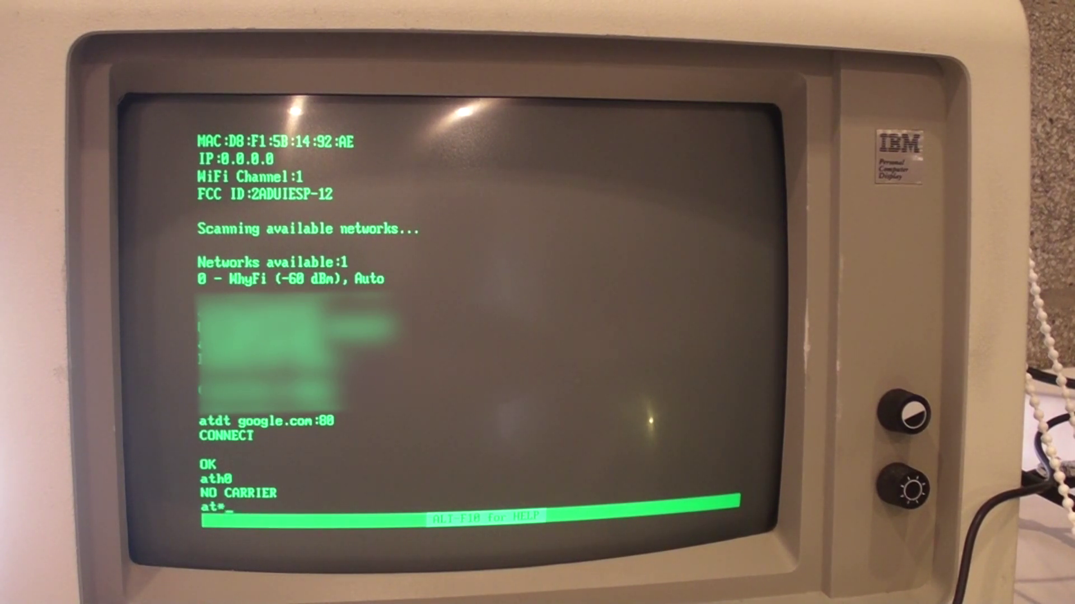
Step: Send the modem the AT*B57600 command to switch it to 57600 baud
{"action": "type", "text": "B57600"}
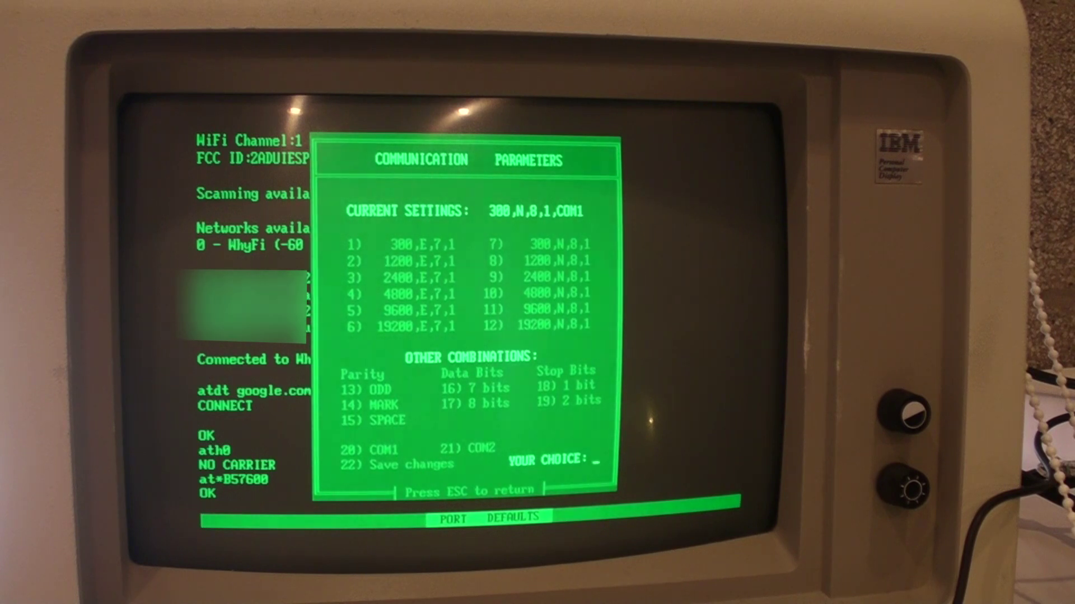
Step: Close the Procomm Plus communication parameters window showing 300,N,8,1 on COM1
{"action": "key", "text": "Escape"}
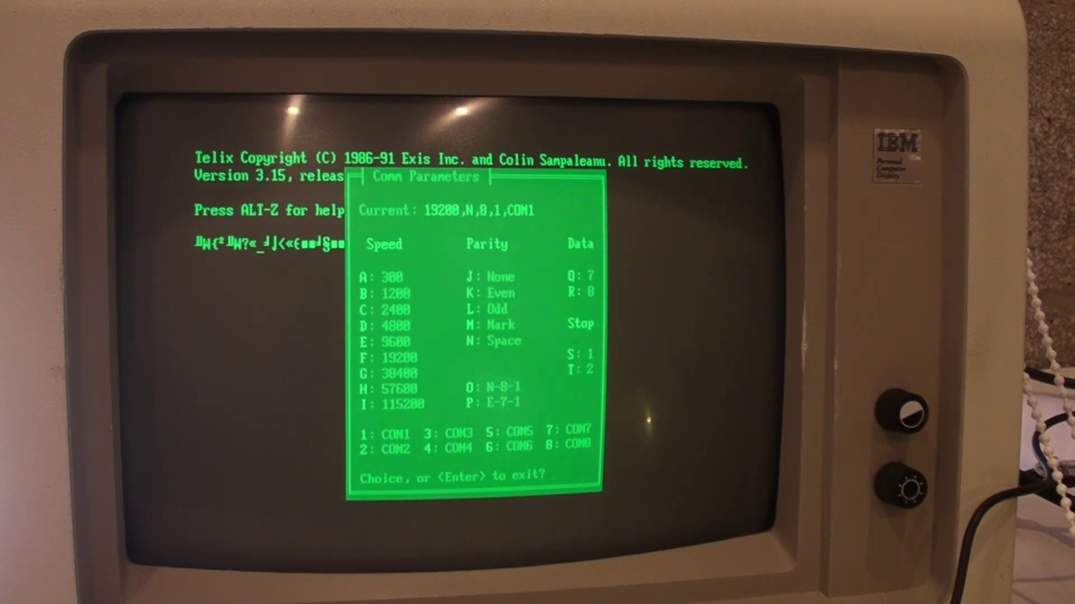
Step: Select 57600 baud in Telix's Comm Parameters, giving 57600,N,8,1 on COM1
{"action": "key", "text": "h"}
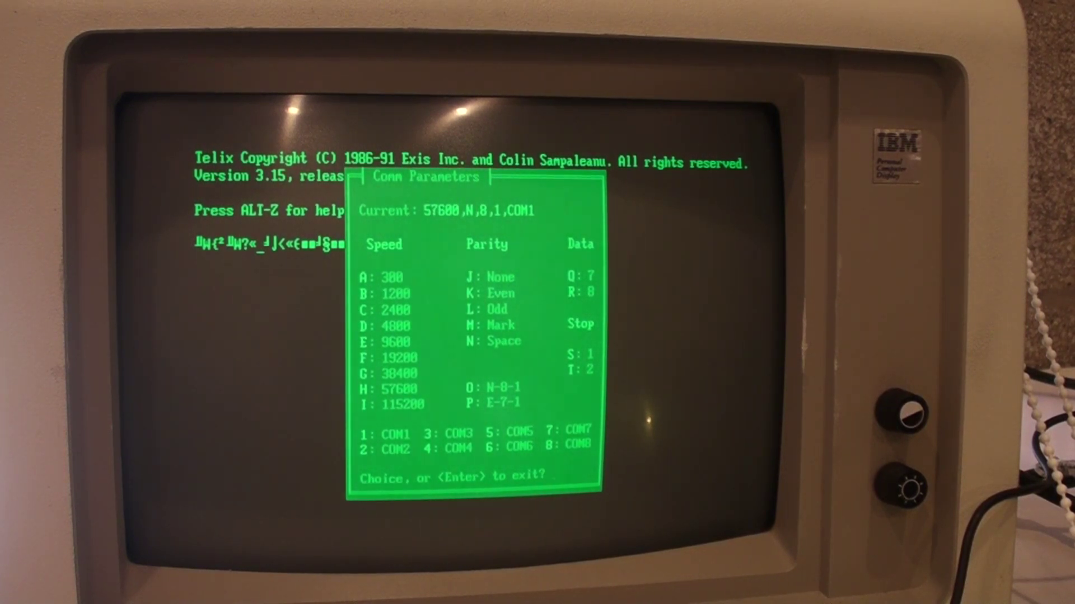